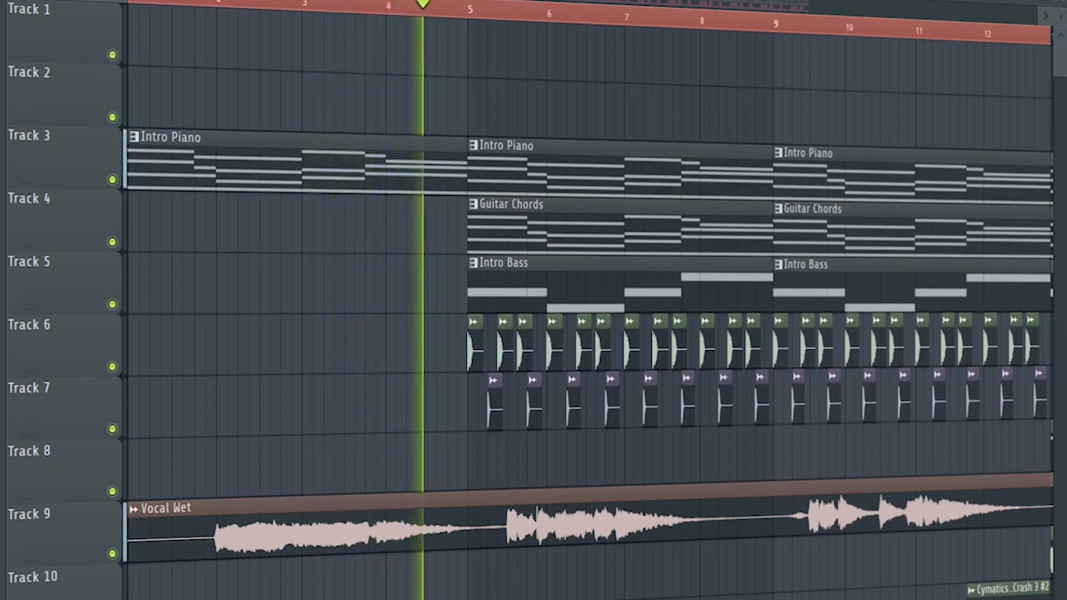
# Show the arp pattern's arpeggiated notes in the Piano Roll
pyautogui.click(482, 8)
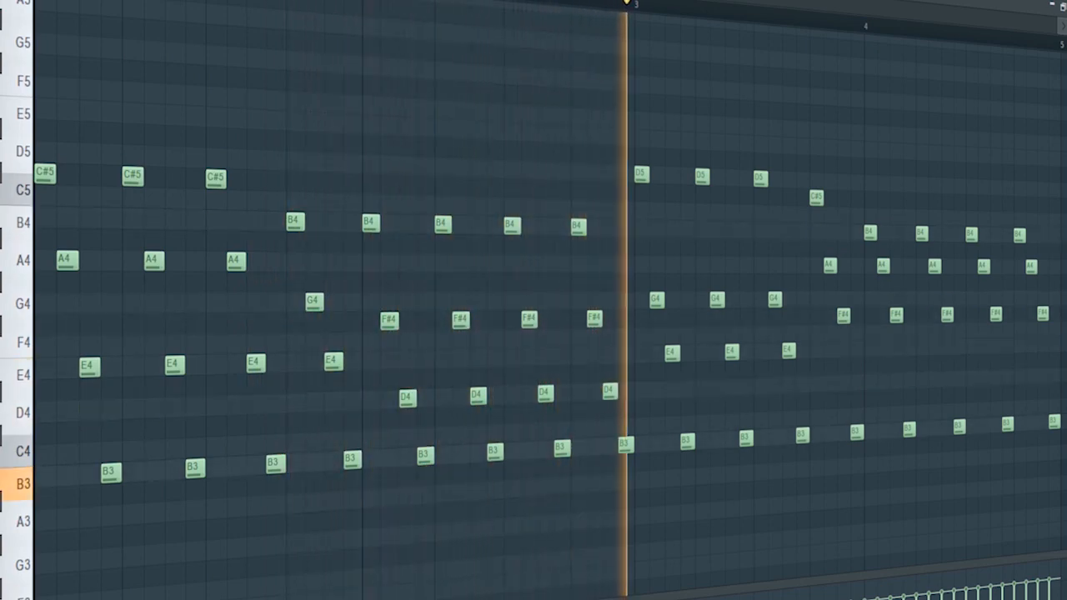
# Return to the Playlist at the breakdown with Break Arps on Track 8
pyautogui.click(801, 15)
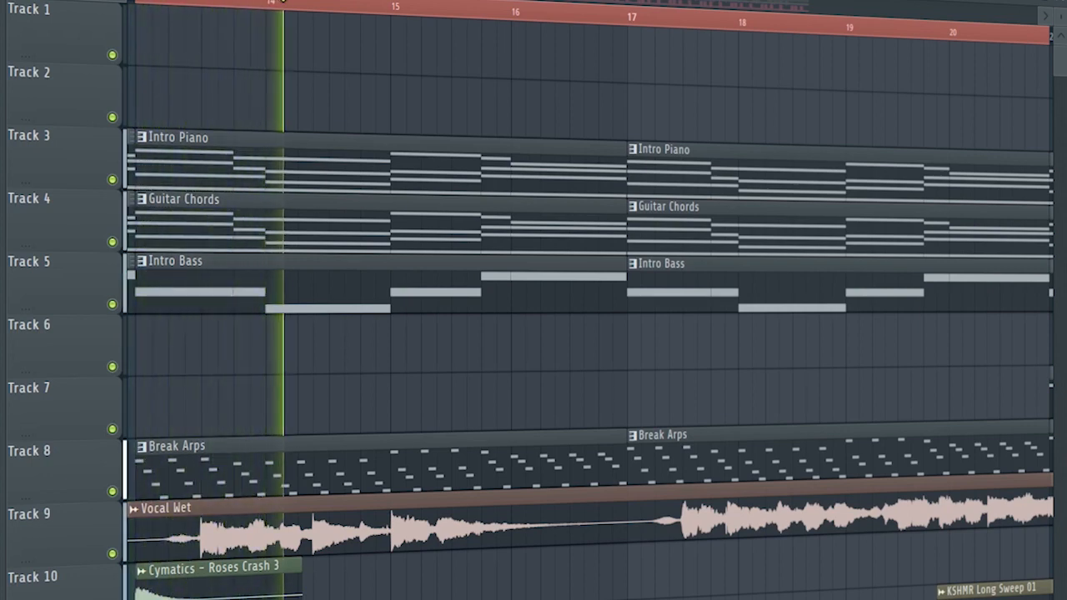
pyautogui.click(377, 3)
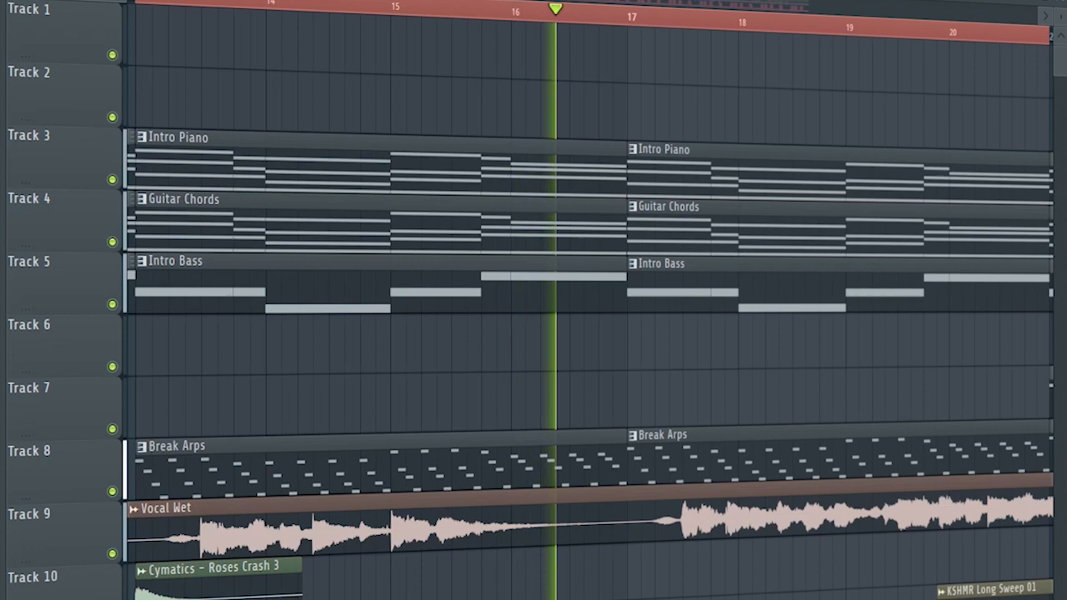
pyautogui.click(641, 10)
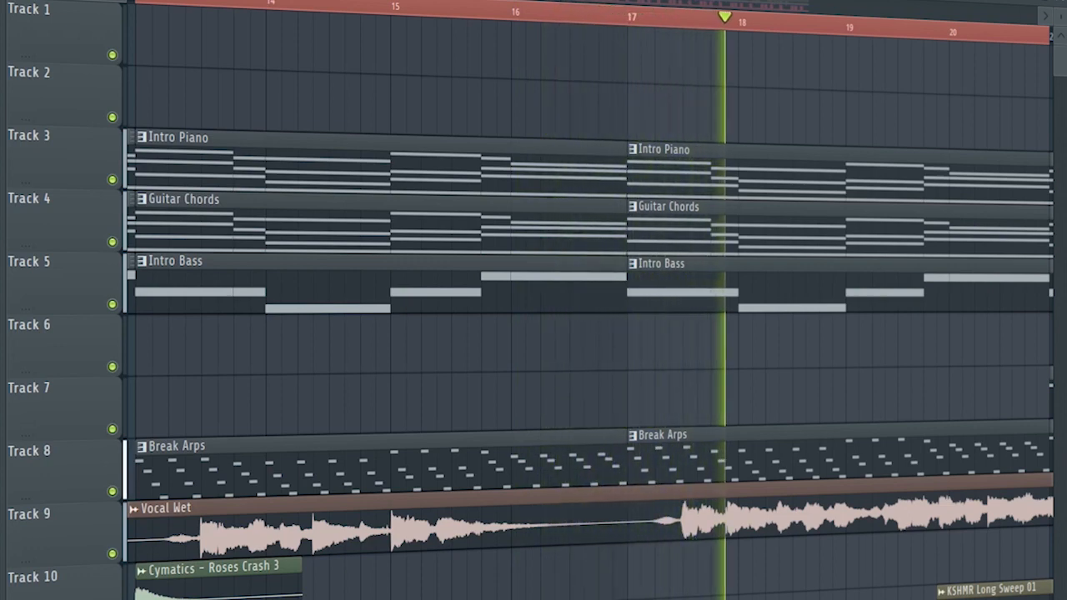
pyautogui.click(804, 18)
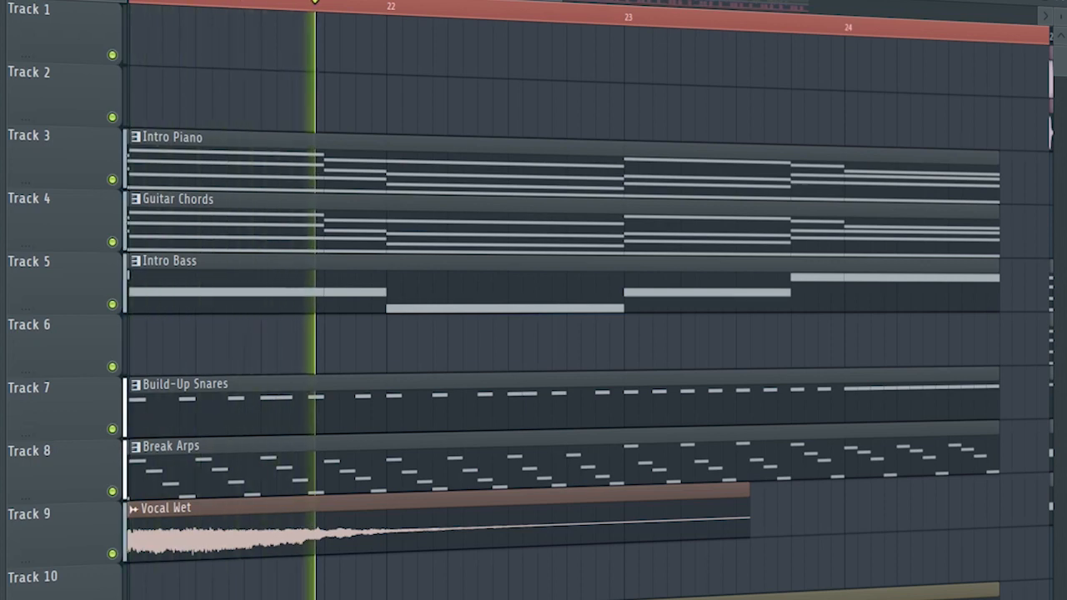
# Move the Playlist to the drop at bar 25 with kick and Cymatics samples
pyautogui.click(498, 7)
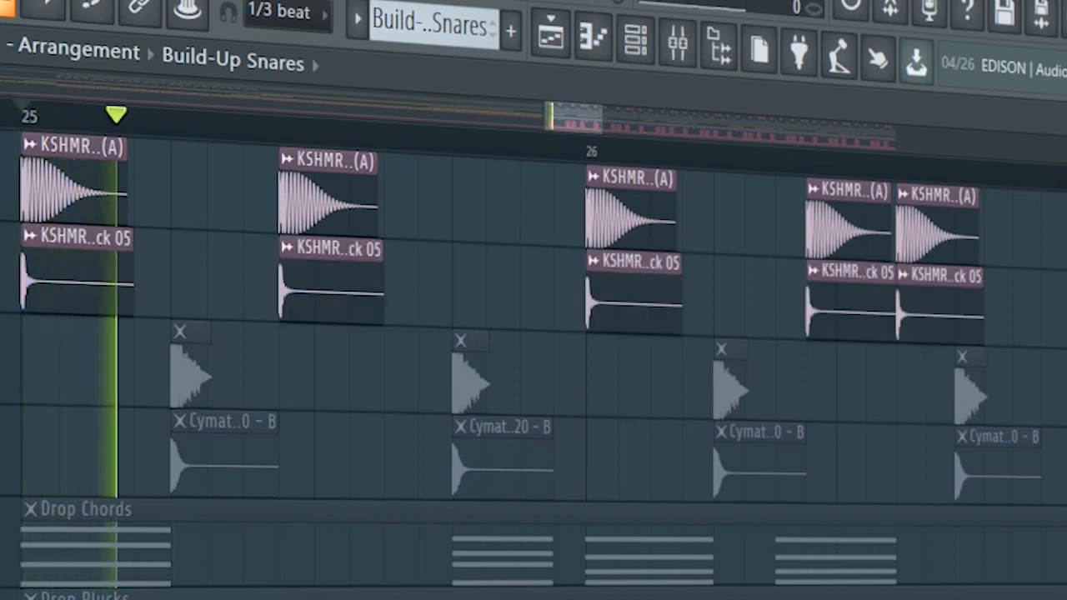
# Bring up the Mixer on Serum #3 showing parametric EQ, TapeStop, Wider and Fruity Balance
pyautogui.click(537, 115)
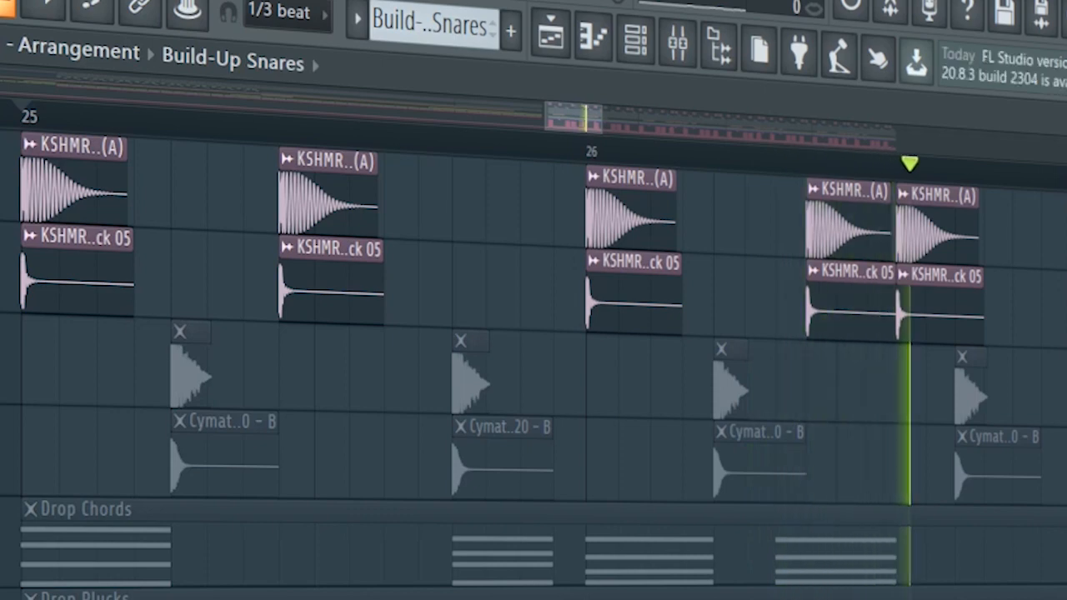
pyautogui.click(20, 108)
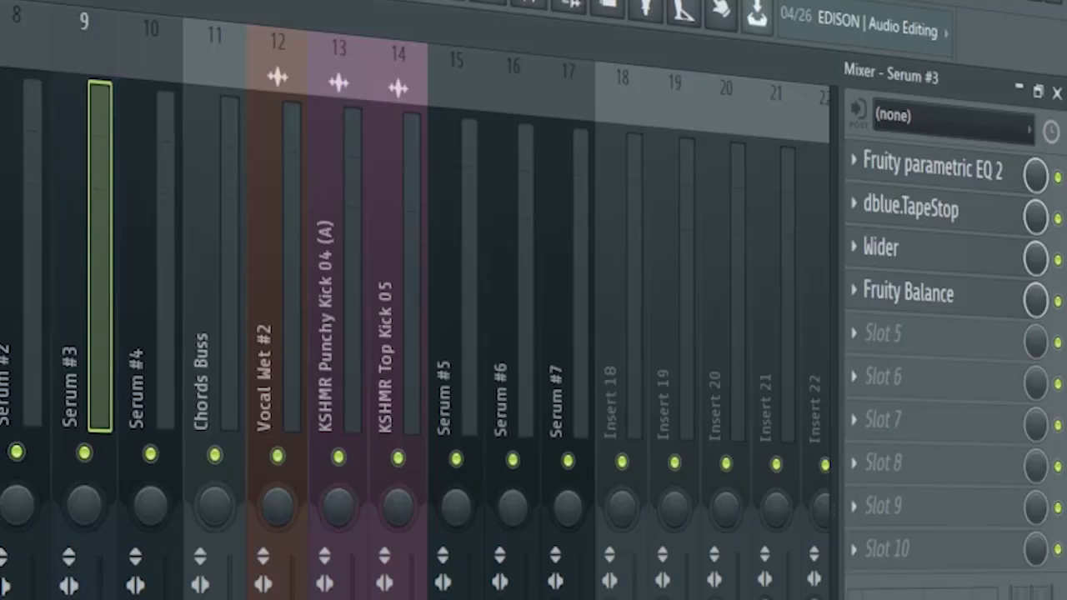
# Review Serum #4's Fruity Balance and the Chords Buss effects, then show the chord pattern's notes
pyautogui.click(932, 170)
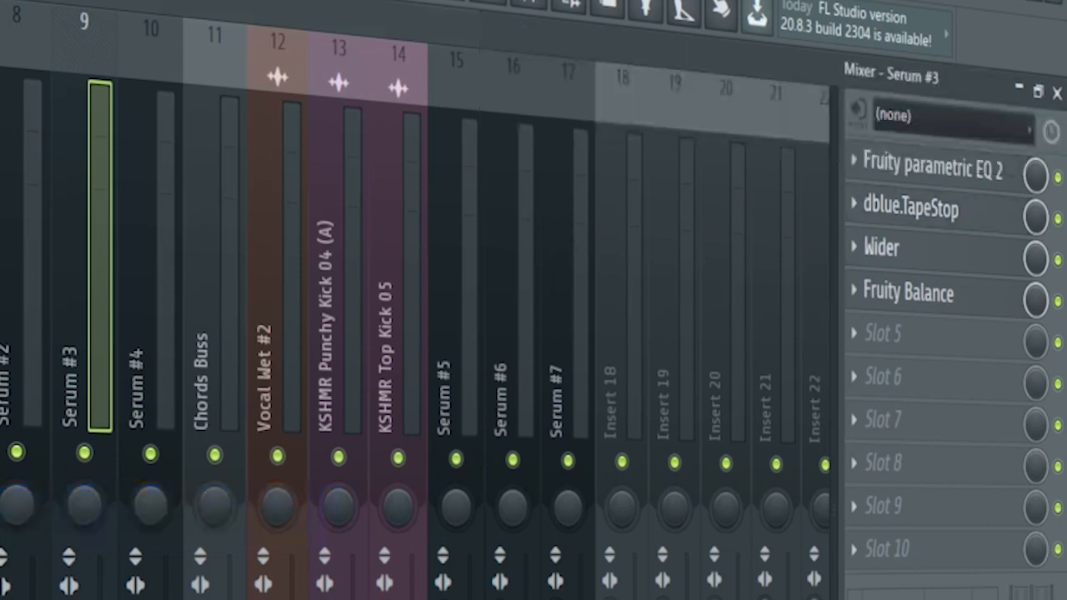
pyautogui.click(907, 294)
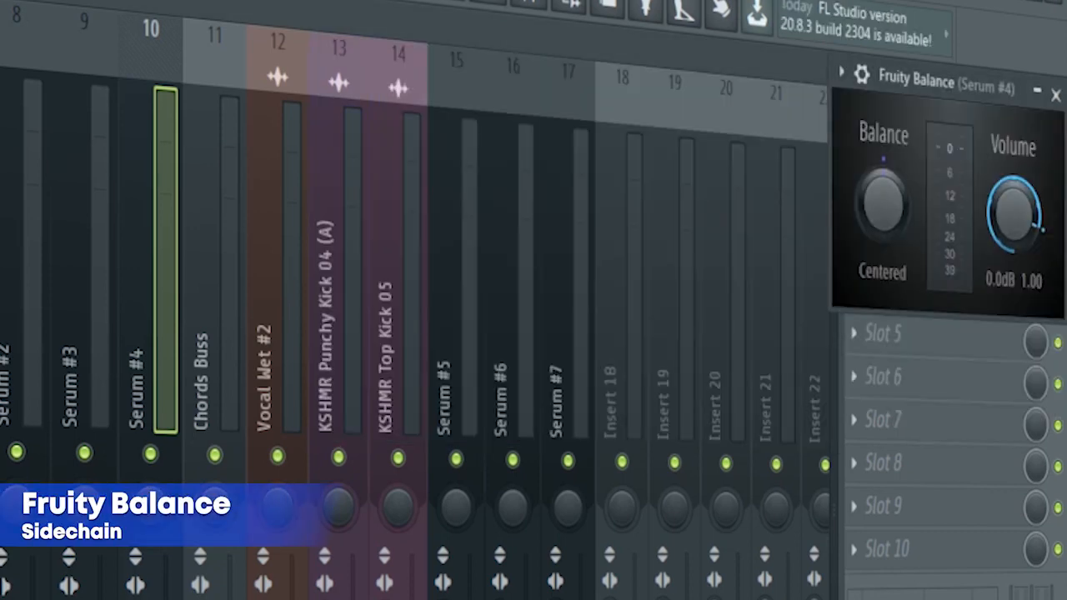
pyautogui.click(213, 375)
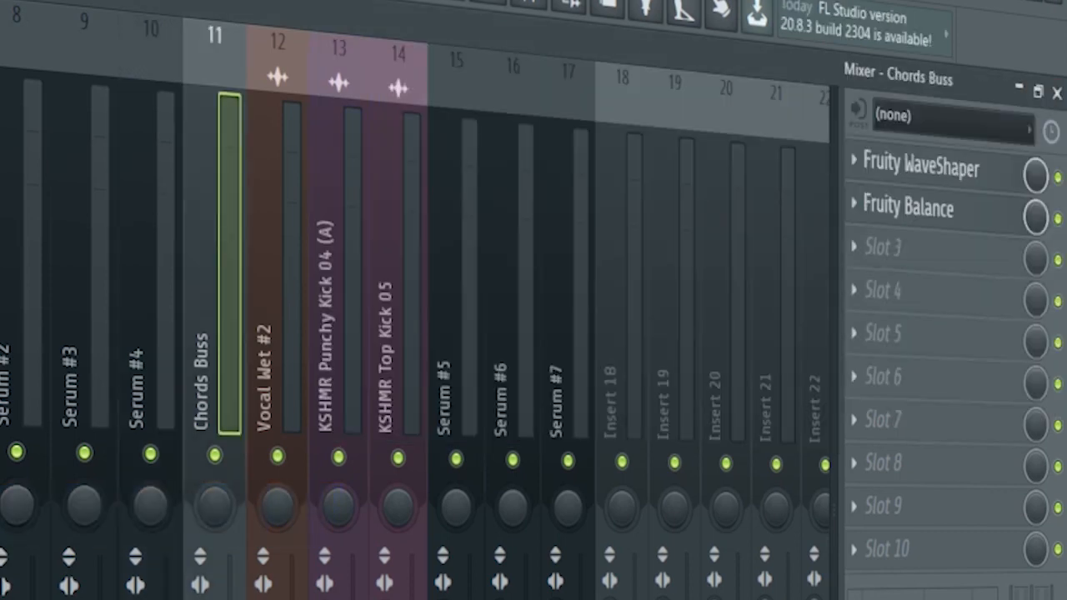
pyautogui.click(921, 167)
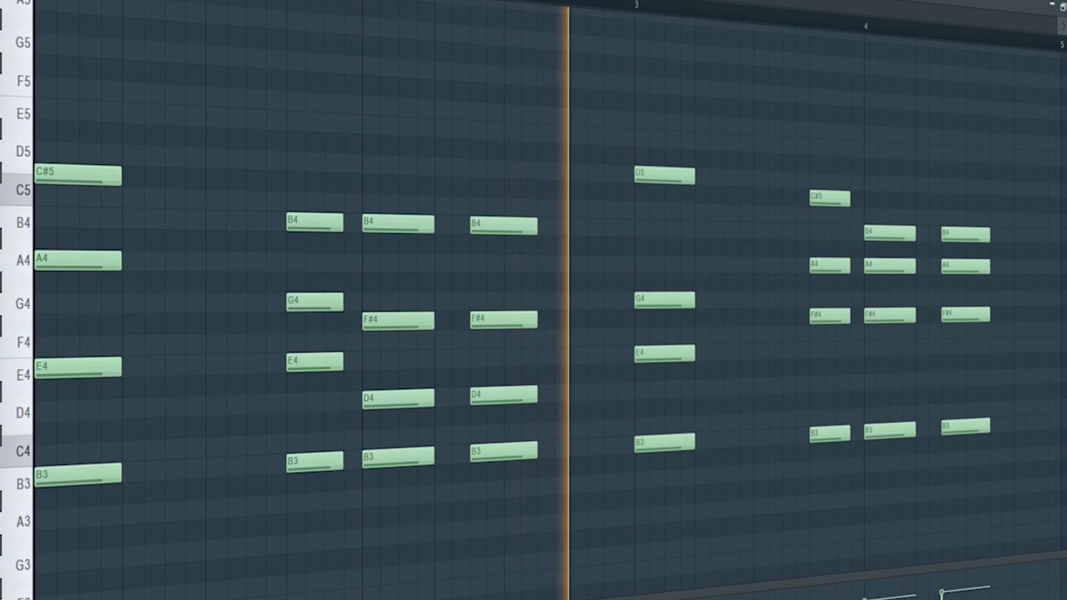
# Show the Serum #5 mixer track carrying only a Fruity Balance effect
pyautogui.click(751, 10)
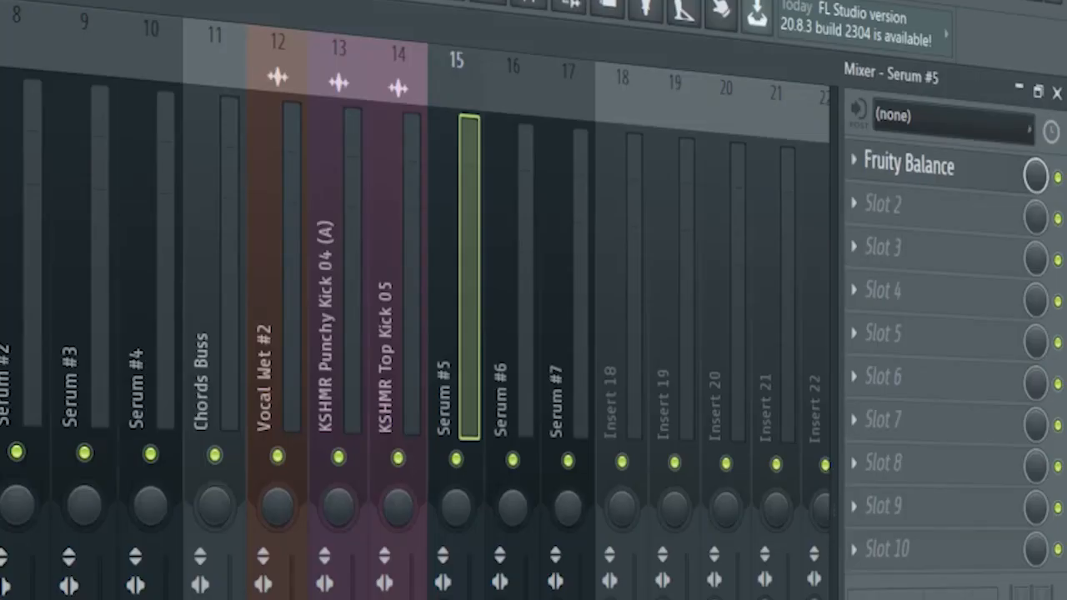
# Check Serum #6's effects, then bring up Serum #7's Fruity Balance effect
pyautogui.click(910, 165)
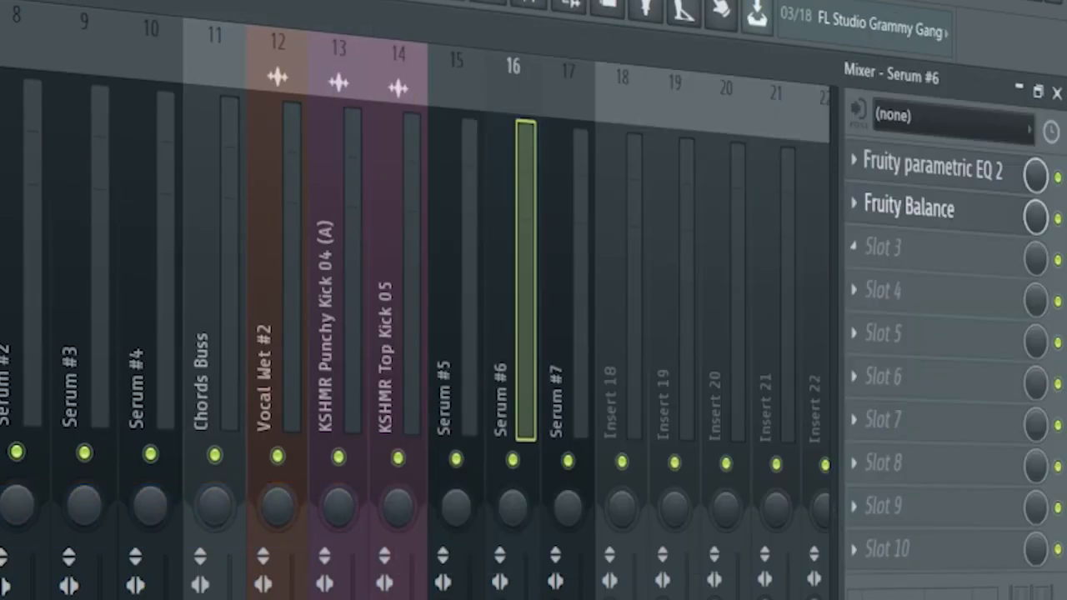
pyautogui.click(911, 207)
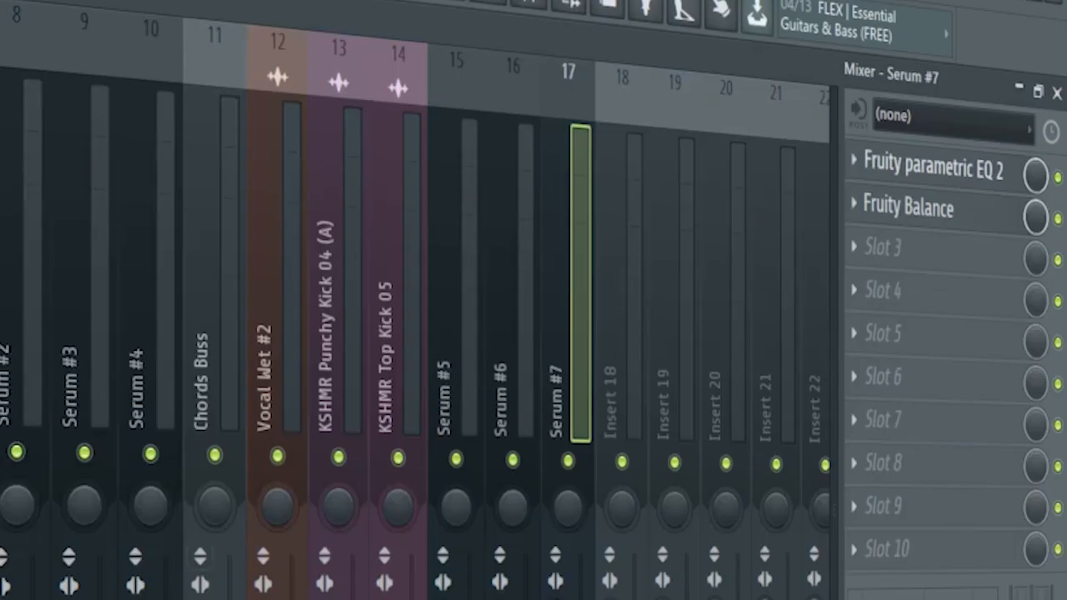
pyautogui.click(909, 207)
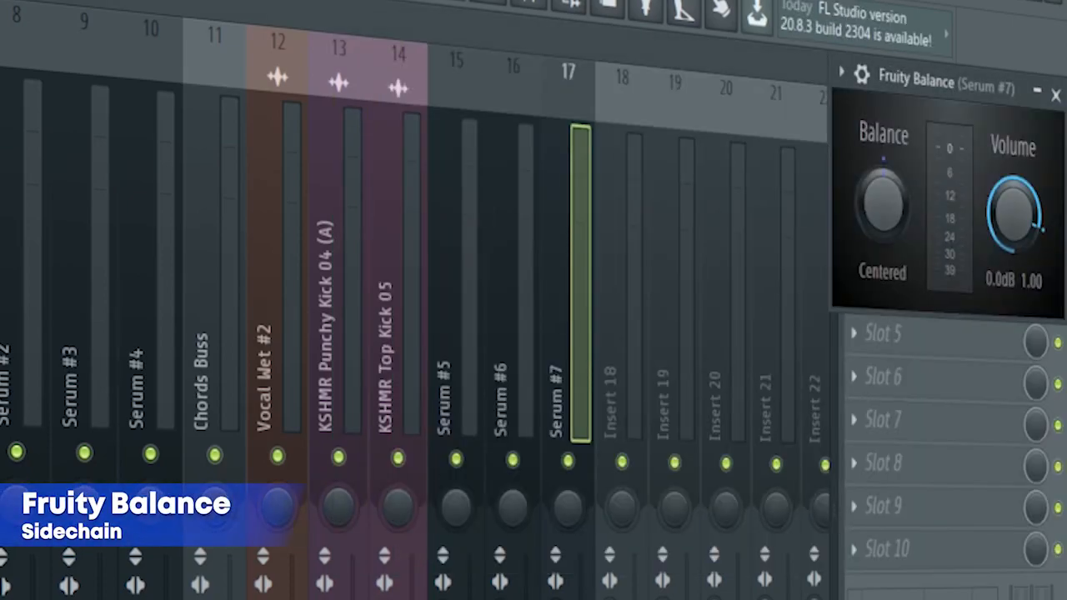